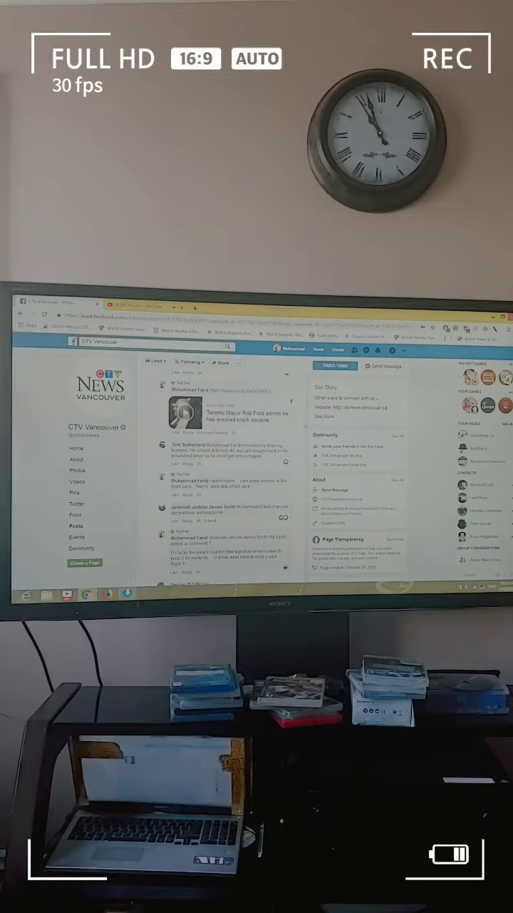
Scroll down the CTV Vancouver Rob Ford post's comments to reach later replies.
{"action": "scroll", "scroll_direction": "down", "scroll_amount": 3}
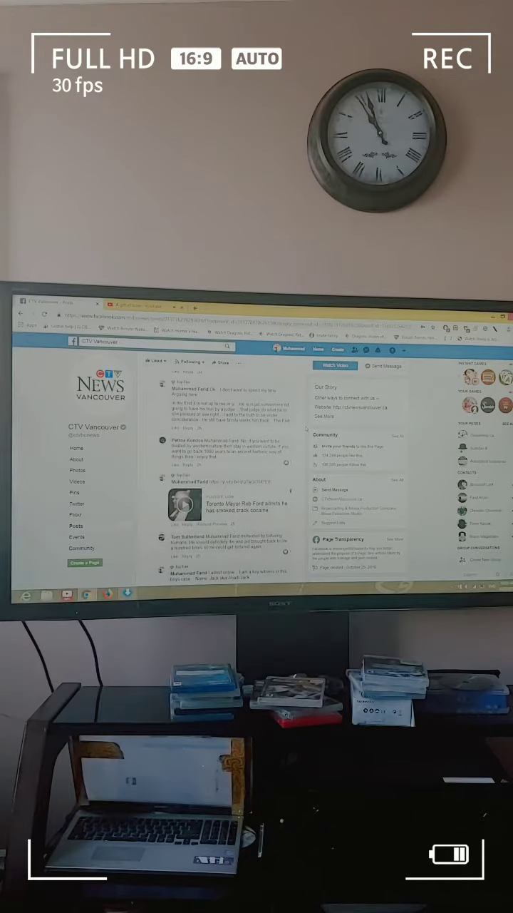
{"action": "scroll", "scroll_direction": "down", "scroll_amount": 3}
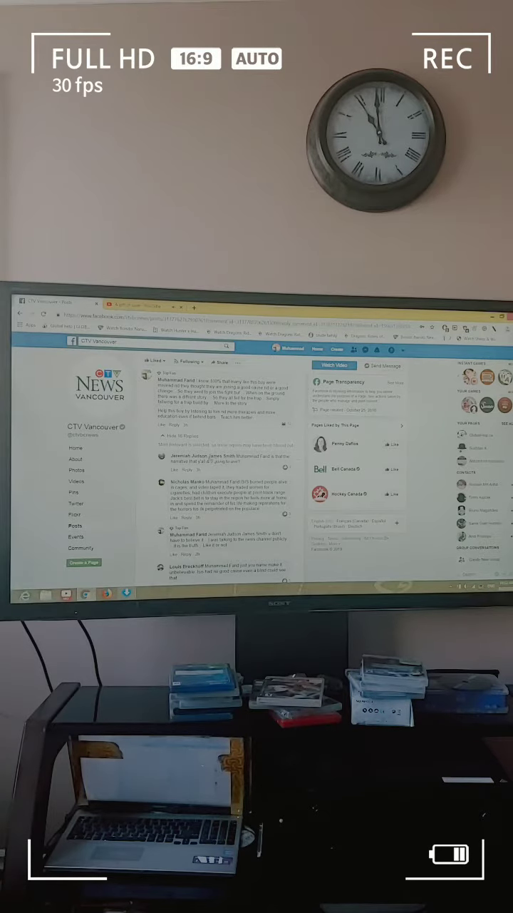
{"action": "right_click", "coordinate": [186, 463]}
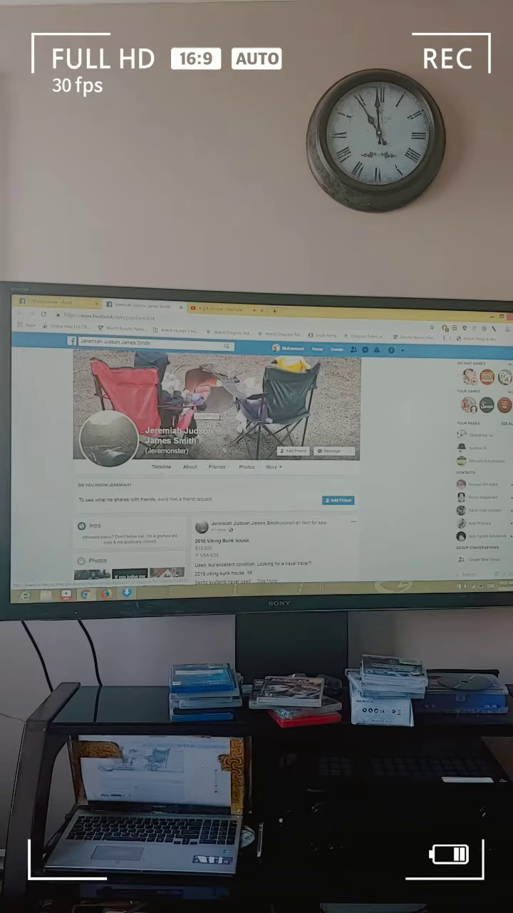
{"action": "scroll", "scroll_direction": "down", "scroll_amount": 3}
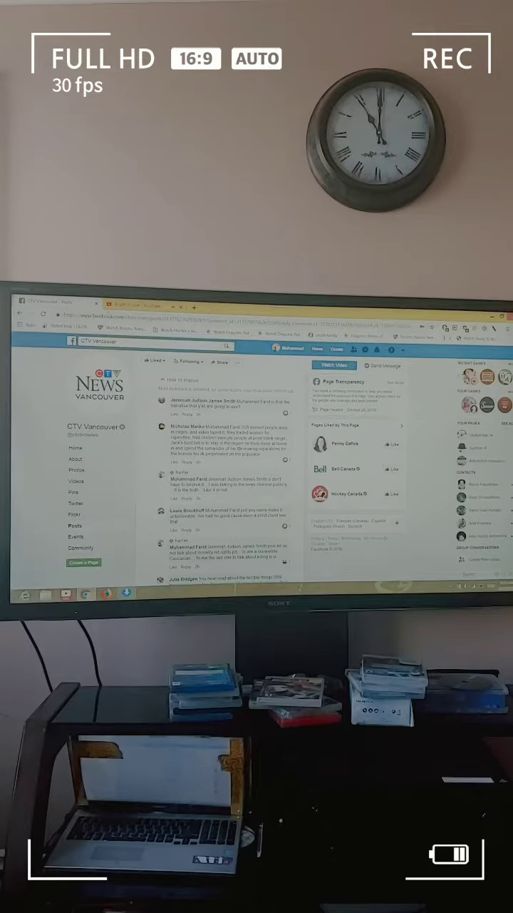
{"action": "scroll", "scroll_direction": "down", "scroll_amount": 3}
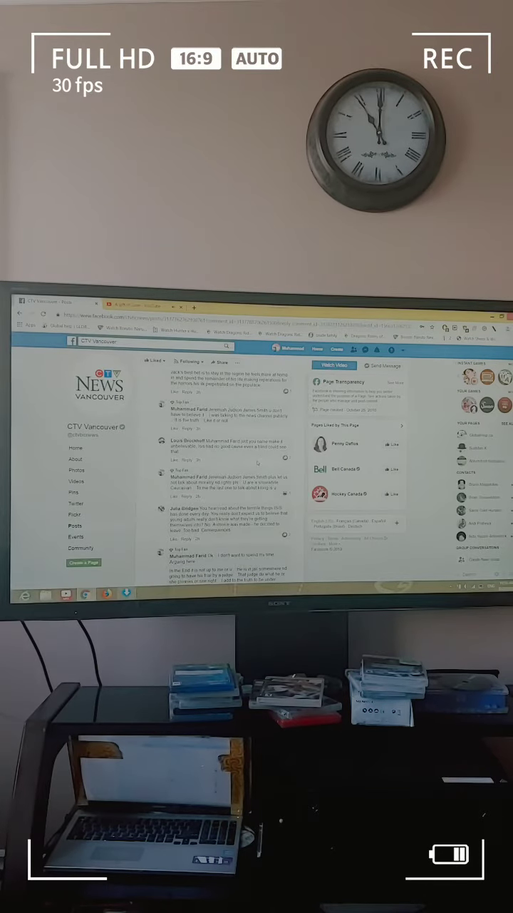
{"action": "scroll", "scroll_direction": "down", "scroll_amount": 3}
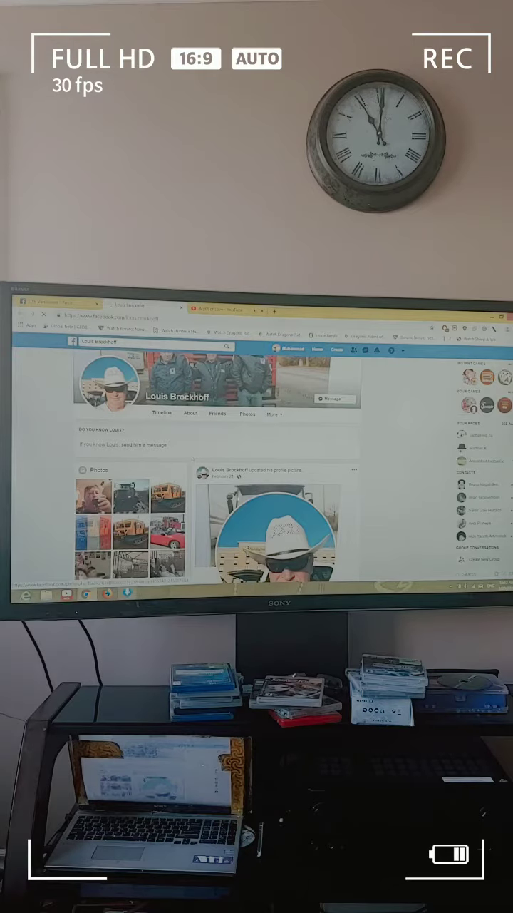
{"action": "scroll", "scroll_direction": "down", "scroll_amount": 3}
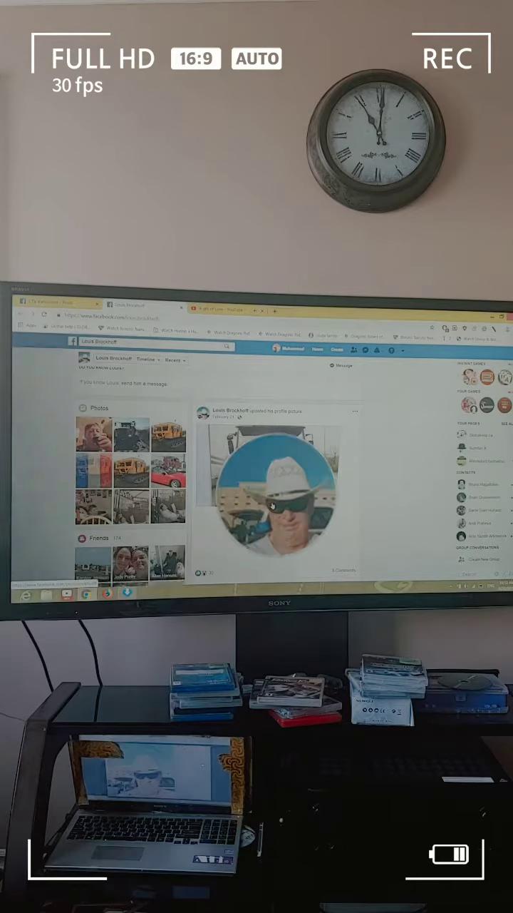
{"action": "left_click", "coordinate": [277, 491]}
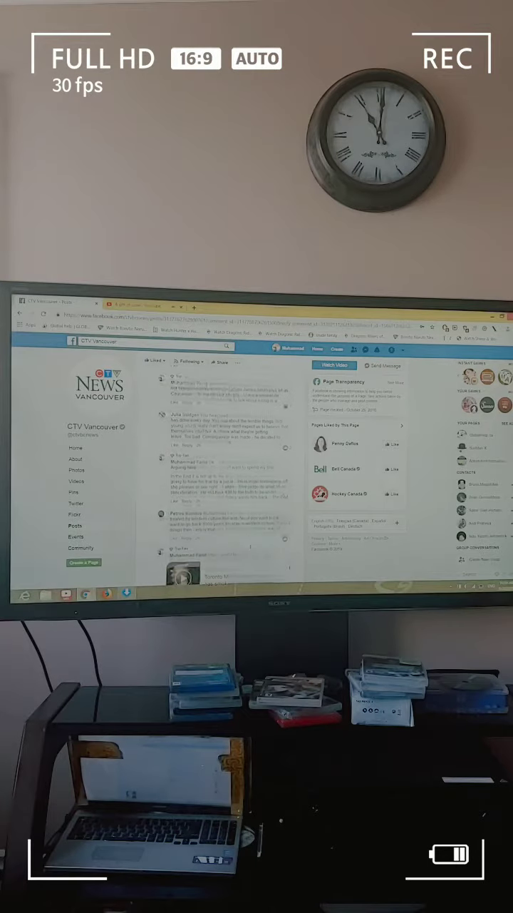
Scroll to later replies and right-click a commenter's name for link options.
{"action": "scroll", "scroll_direction": "down", "scroll_amount": 3}
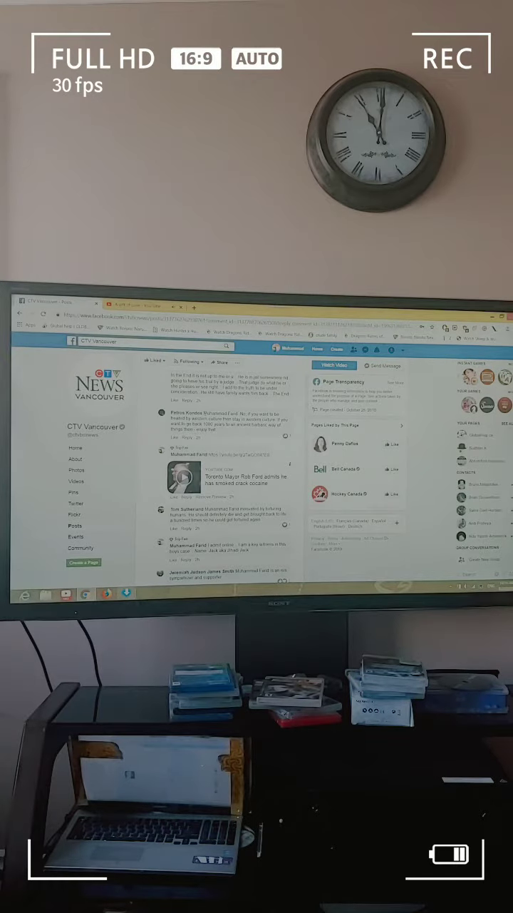
{"action": "right_click", "coordinate": [178, 454]}
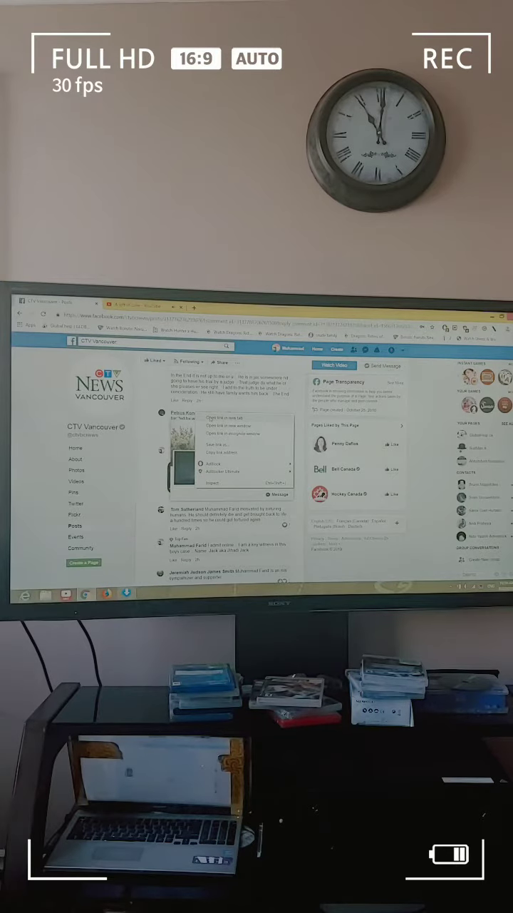